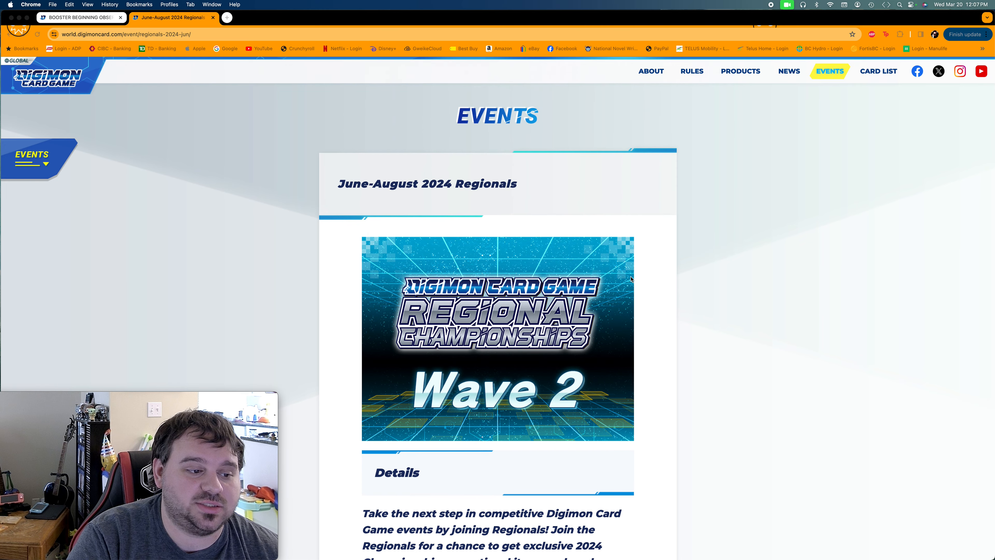
Scroll the June-August 2024 Regionals page through Event Dates and Application Period to the Prize List
{"action": "scroll", "scroll_direction": "down", "scroll_amount": 3}
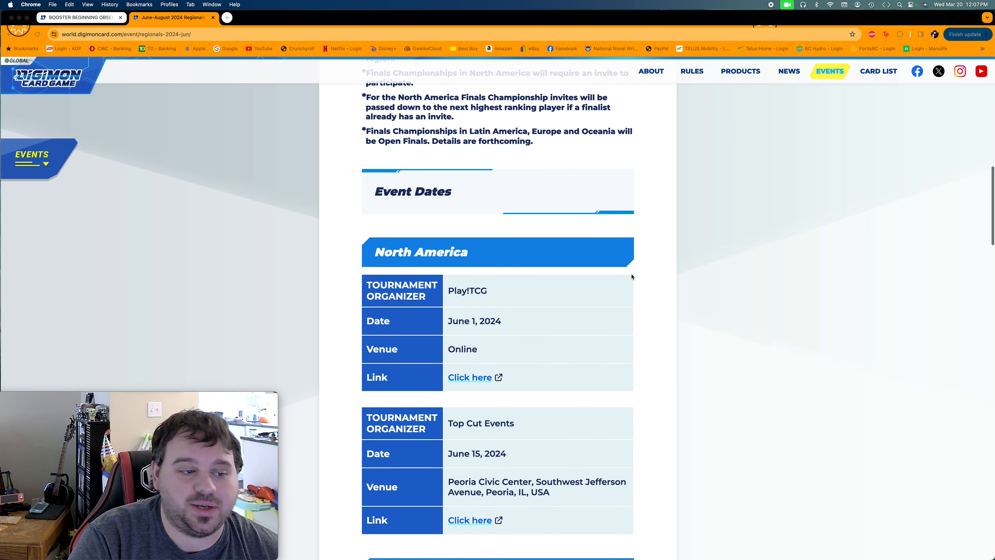
{"action": "scroll", "scroll_direction": "down", "scroll_amount": 3}
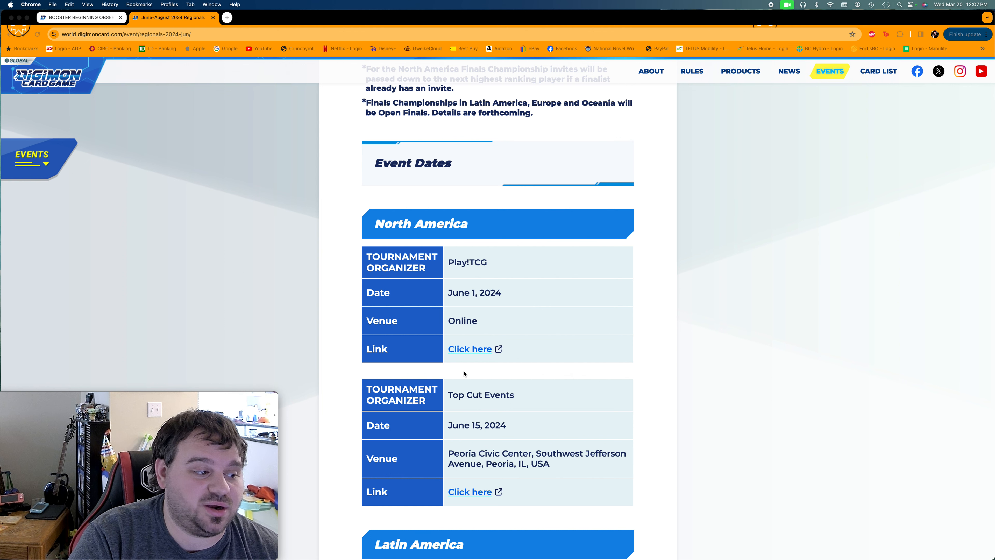
{"action": "scroll", "scroll_direction": "down", "scroll_amount": 3}
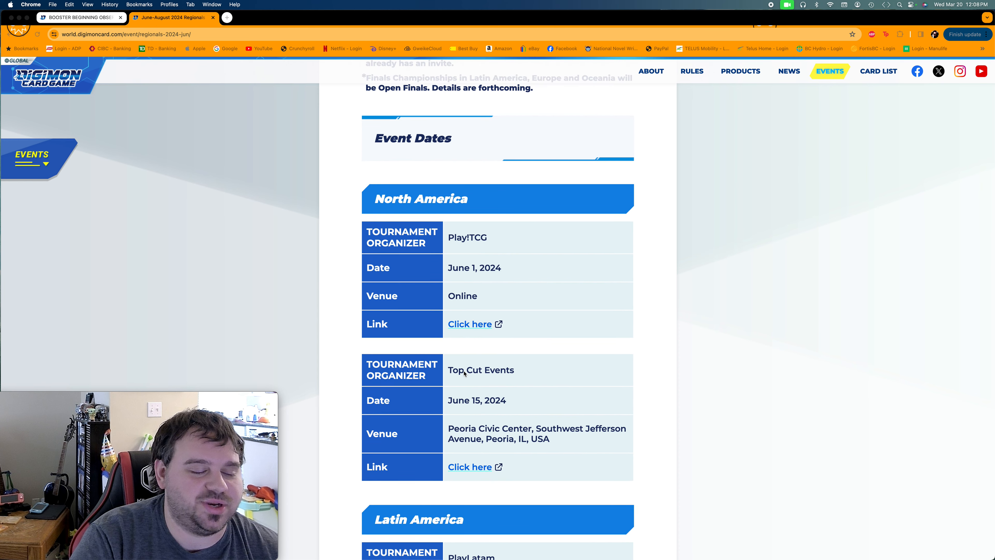
{"action": "scroll", "scroll_direction": "up", "scroll_amount": 3}
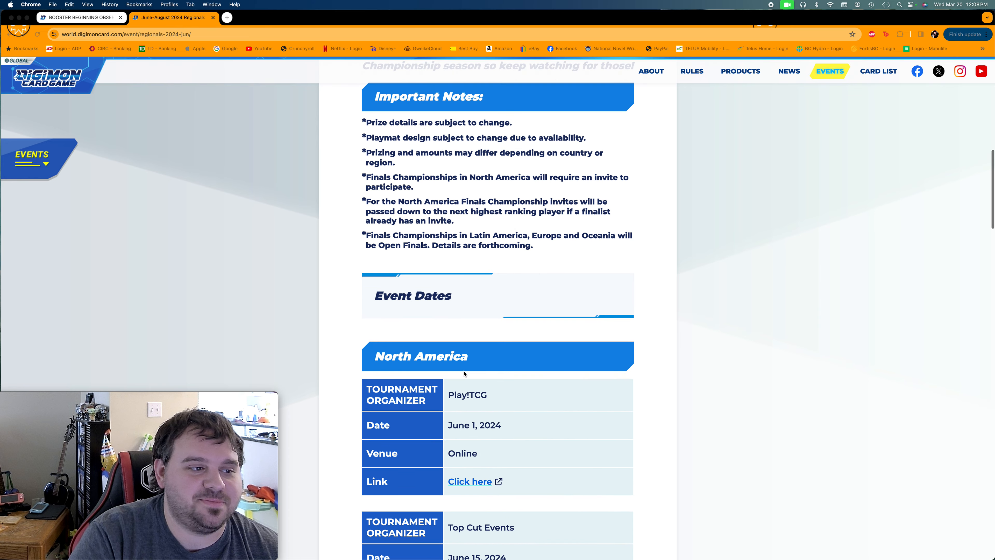
{"action": "scroll", "scroll_direction": "down", "scroll_amount": 3}
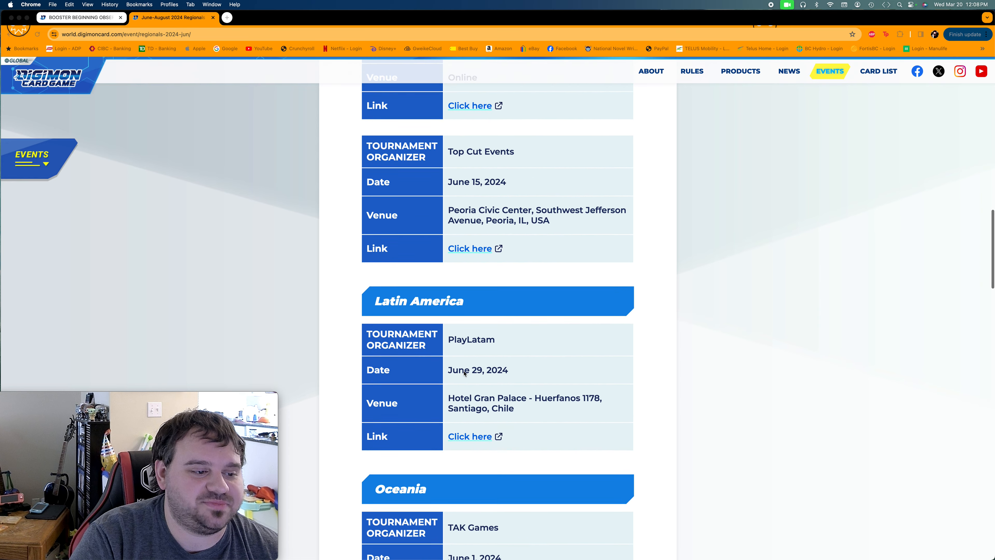
{"action": "scroll", "scroll_direction": "down", "scroll_amount": 3}
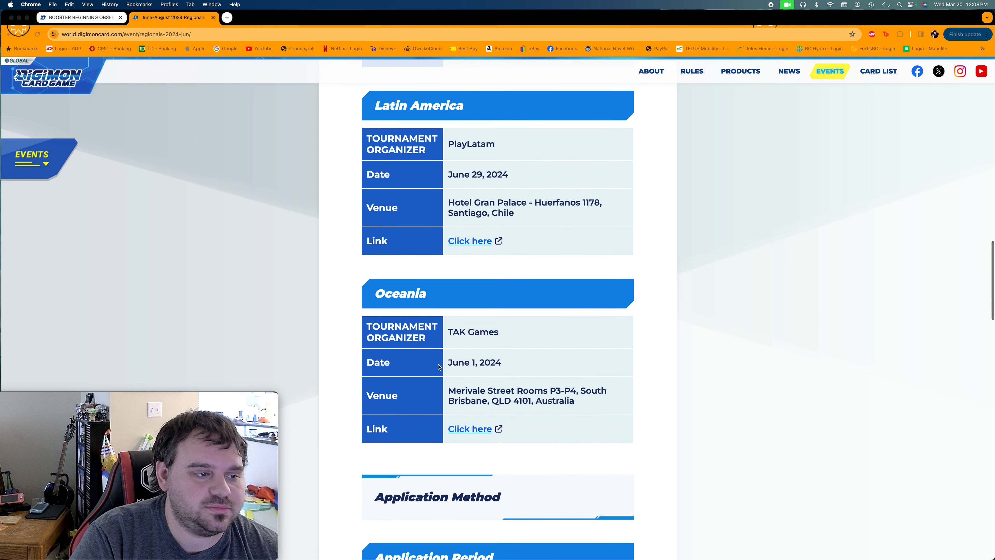
{"action": "scroll", "scroll_direction": "down", "scroll_amount": 3}
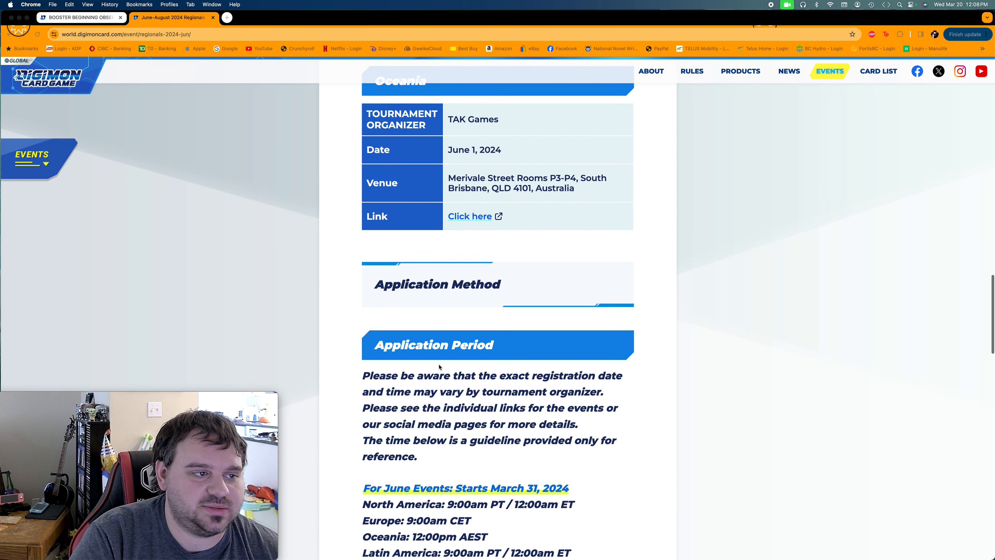
{"action": "scroll", "scroll_direction": "down", "scroll_amount": 3}
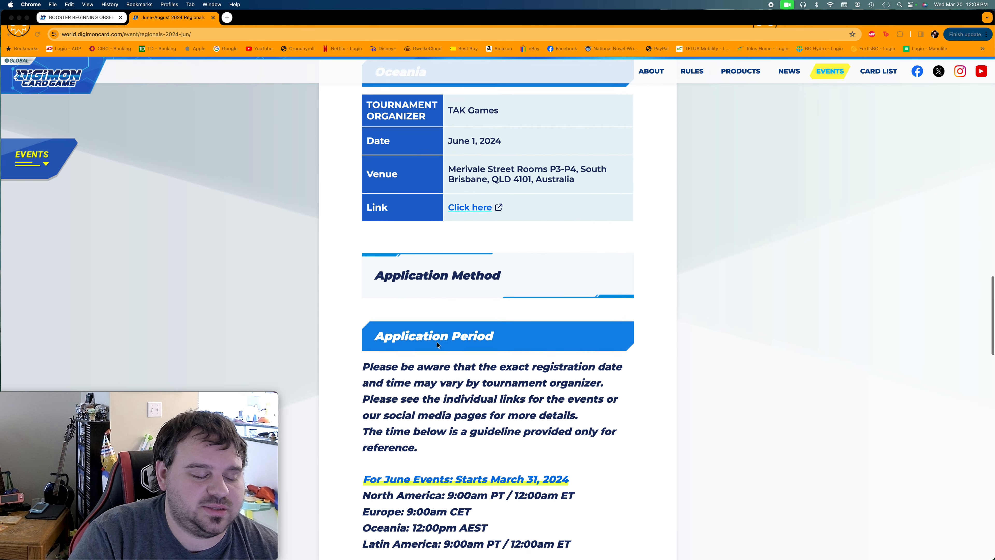
{"action": "scroll", "scroll_direction": "down", "scroll_amount": 3}
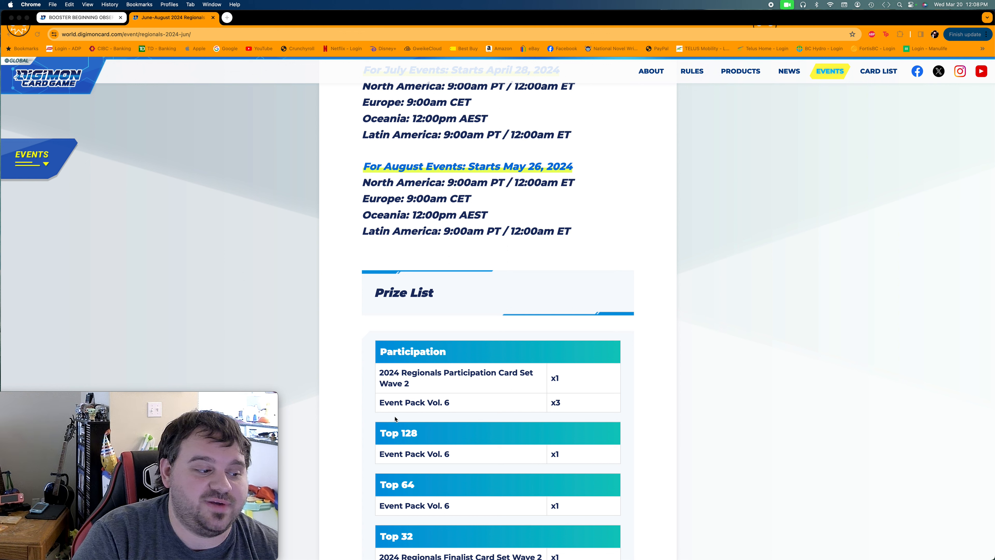
Scroll past the Regionals prizes and open the February-August 2024 Ultimate Cup page under Large-Scale Tournaments
{"action": "scroll", "scroll_direction": "down", "scroll_amount": 3}
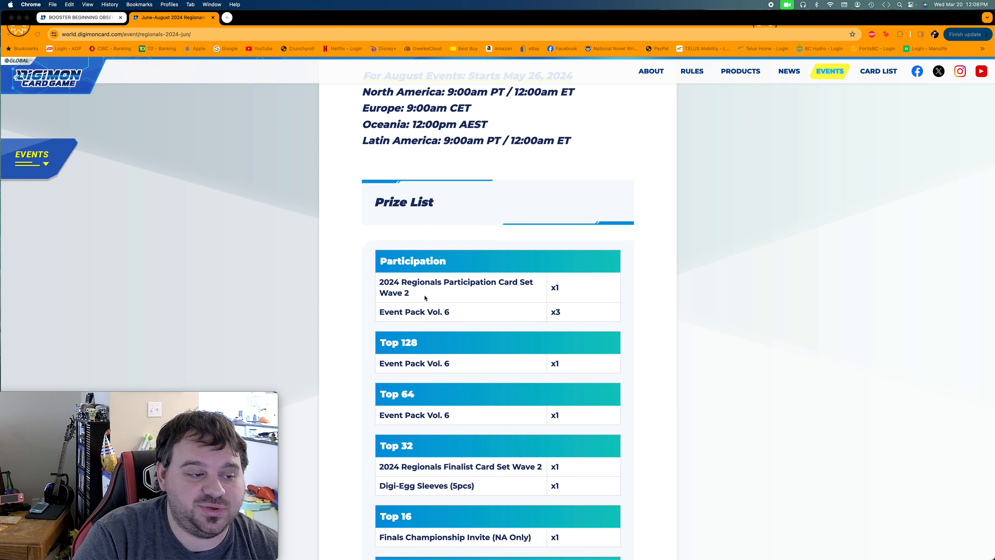
{"action": "mouse_move", "coordinate": [595, 297]}
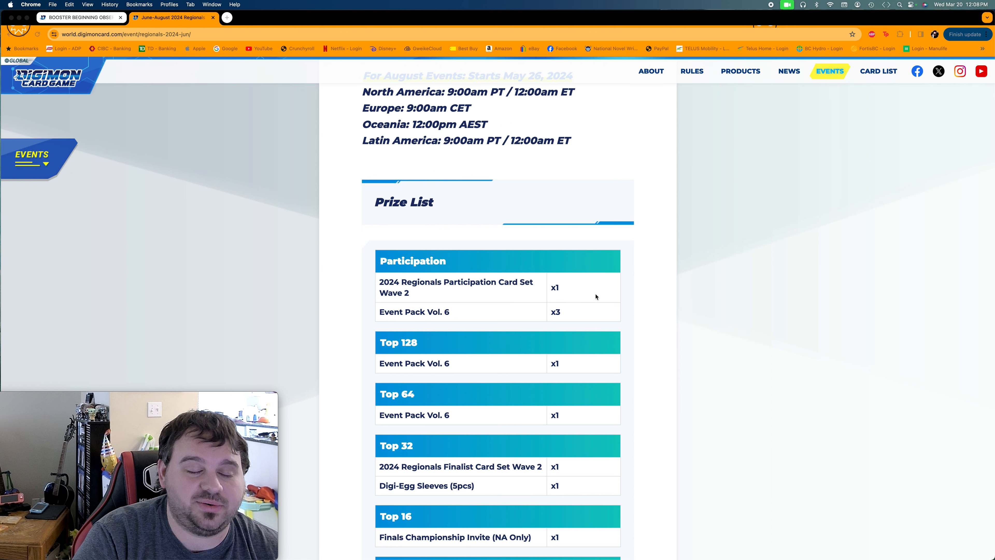
{"action": "mouse_move", "coordinate": [451, 298]}
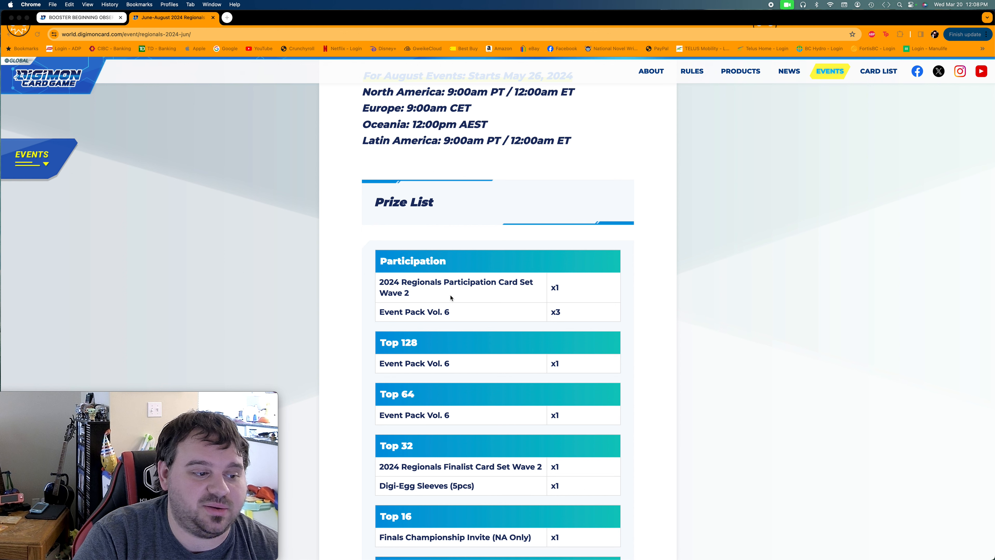
{"action": "scroll", "scroll_direction": "down", "scroll_amount": 3}
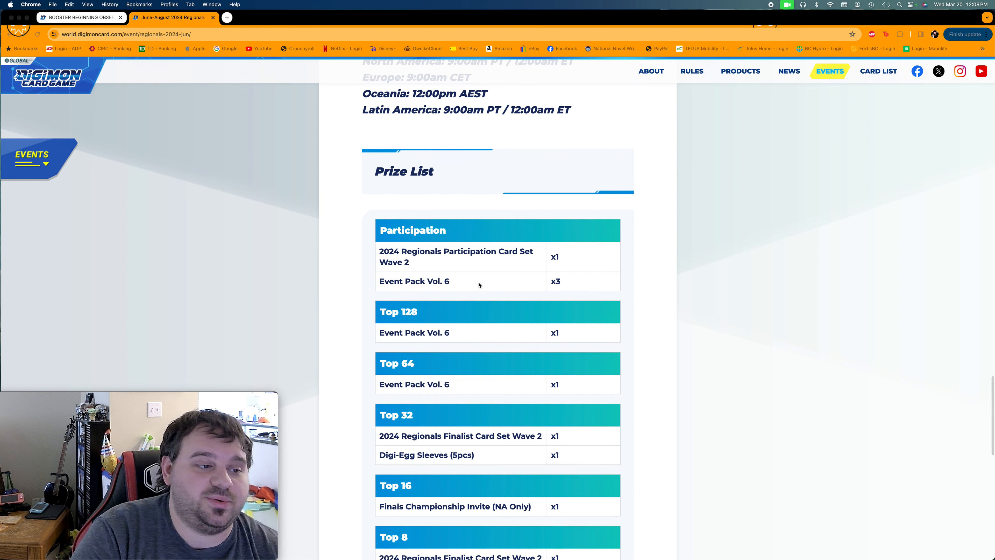
{"action": "mouse_move", "coordinate": [540, 347]}
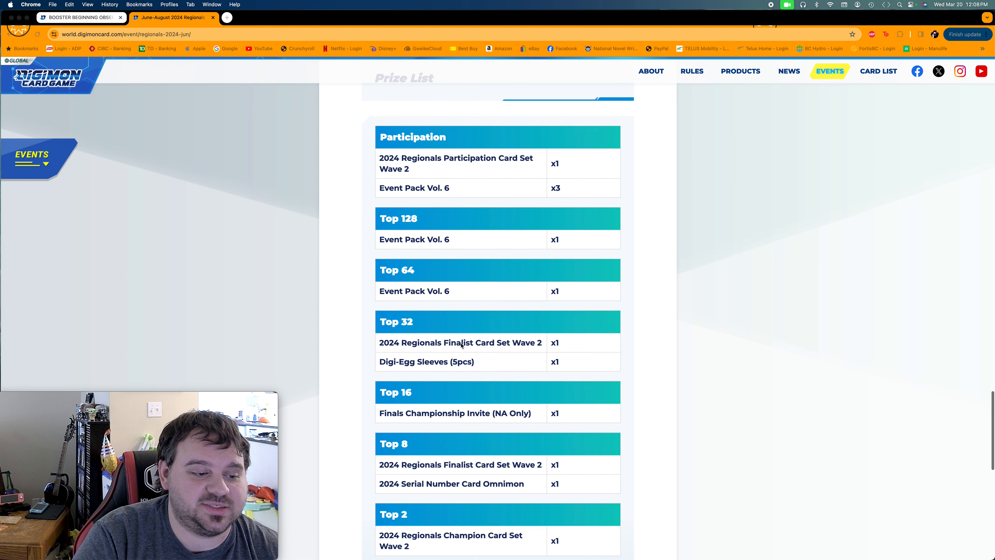
{"action": "scroll", "scroll_direction": "down", "scroll_amount": 3}
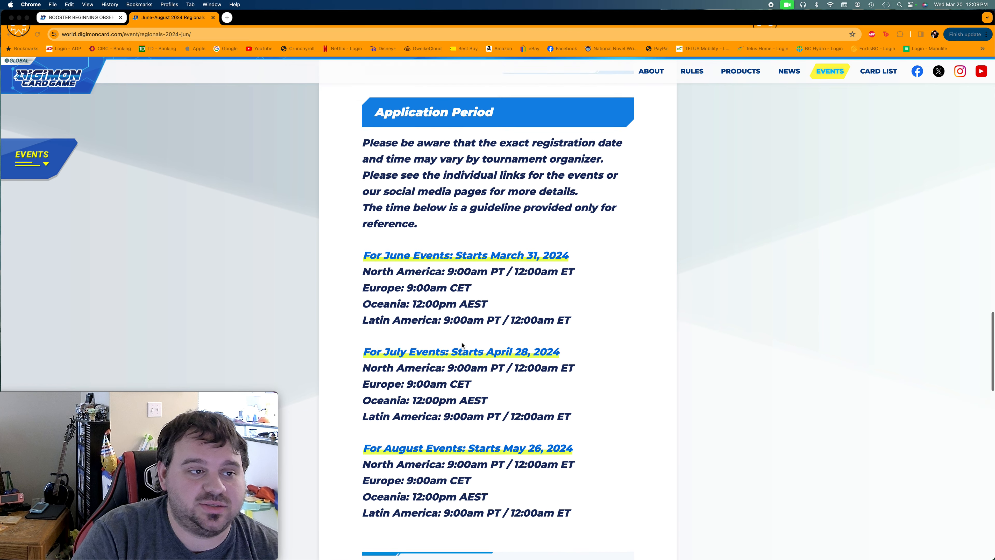
{"action": "scroll", "scroll_direction": "down", "scroll_amount": 3}
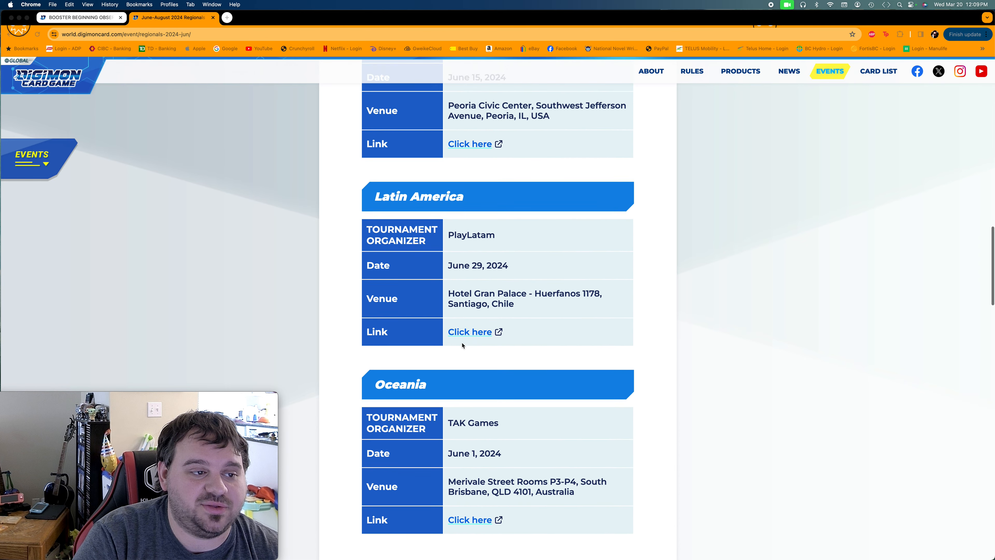
{"action": "scroll", "scroll_direction": "down", "scroll_amount": 3}
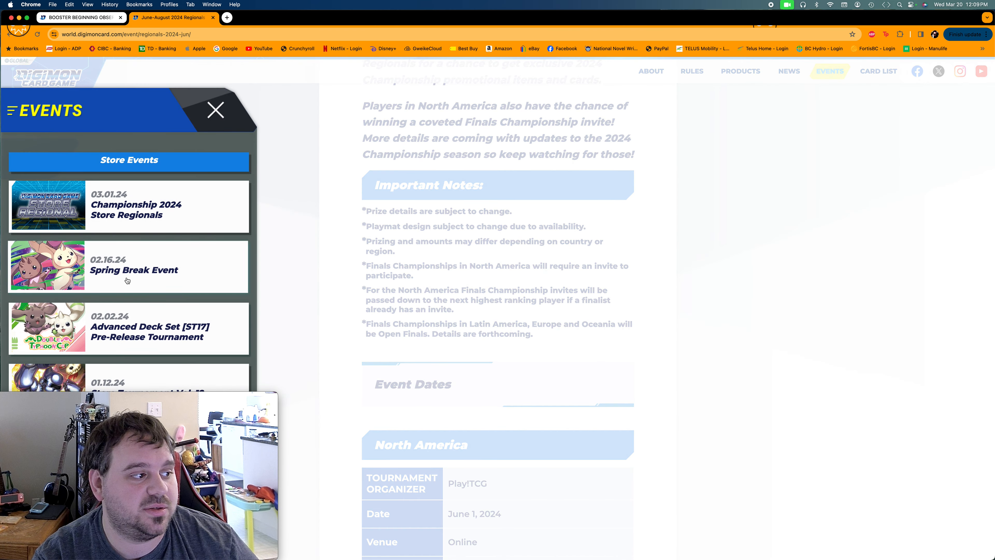
{"action": "scroll", "scroll_direction": "down", "scroll_amount": 3}
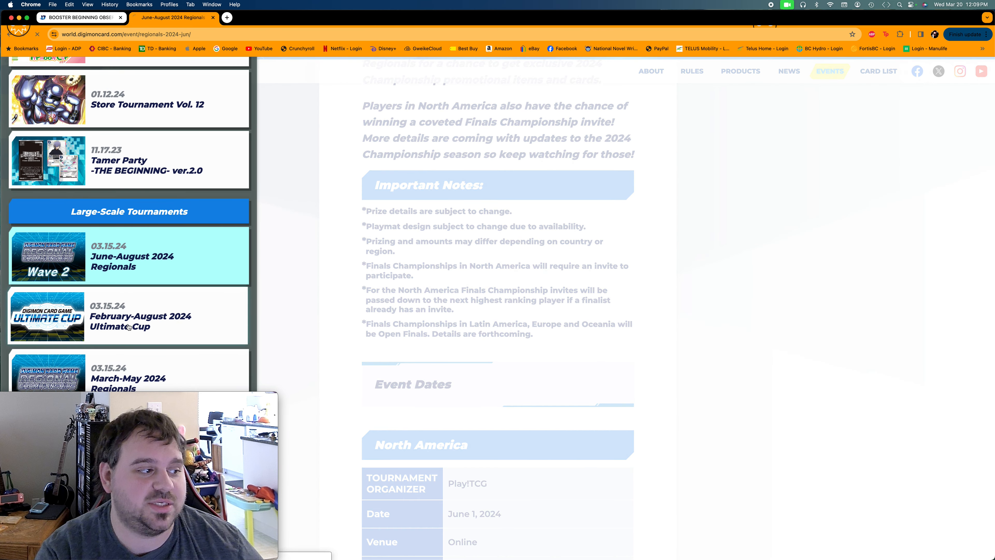
{"action": "left_click", "coordinate": [127, 315]}
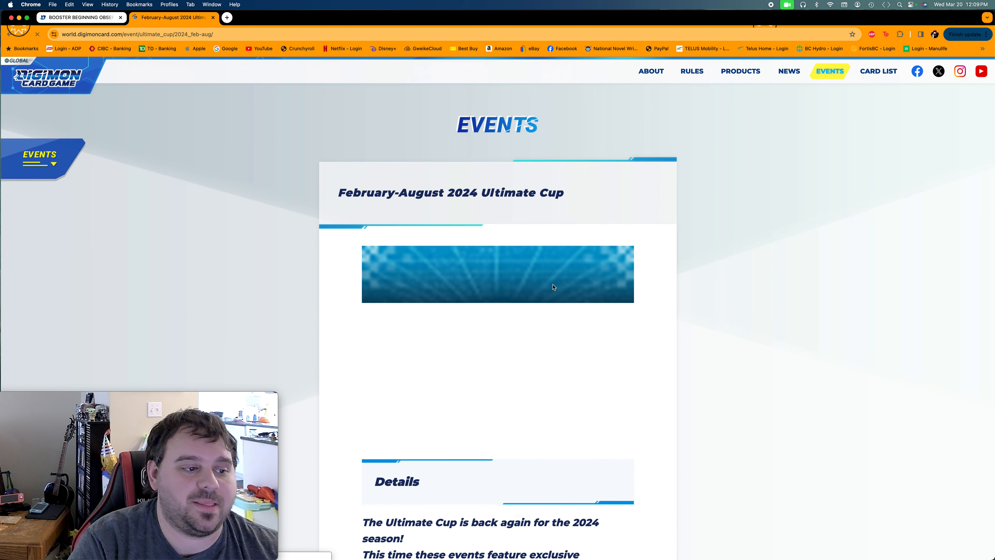
Scroll through the Ultimate Cup Latin America and Europe organizer, date and venue tables
{"action": "scroll", "scroll_direction": "down", "scroll_amount": 3}
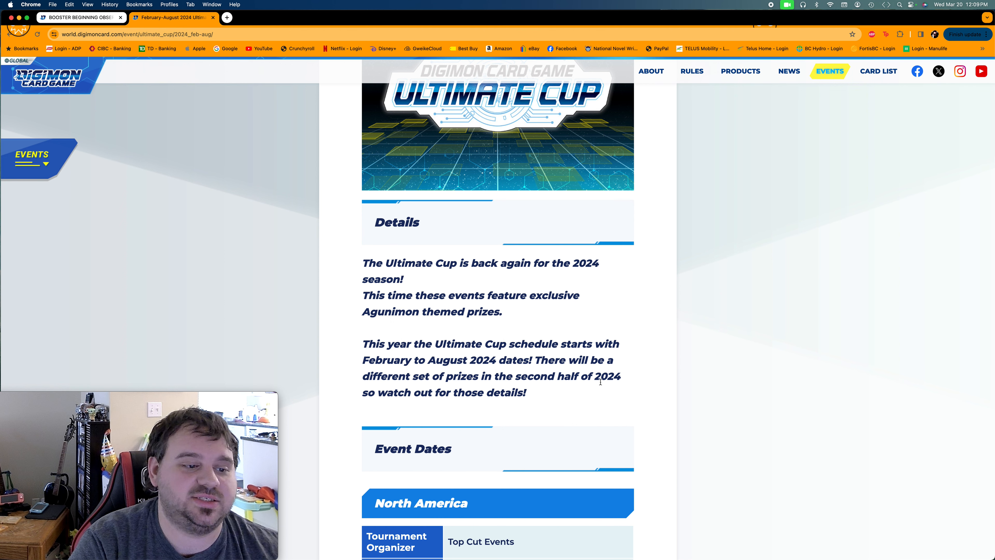
{"action": "scroll", "scroll_direction": "down", "scroll_amount": 3}
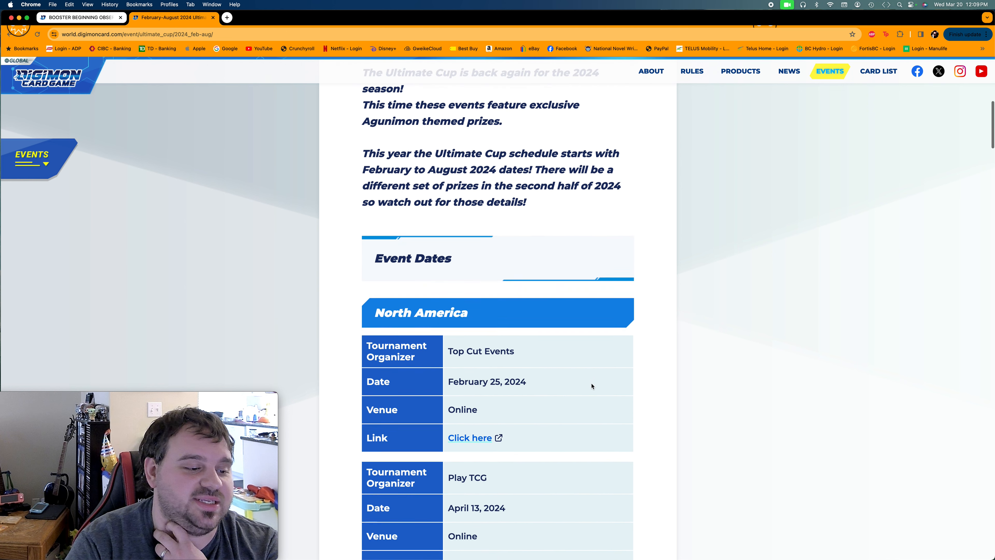
{"action": "scroll", "scroll_direction": "down", "scroll_amount": 3}
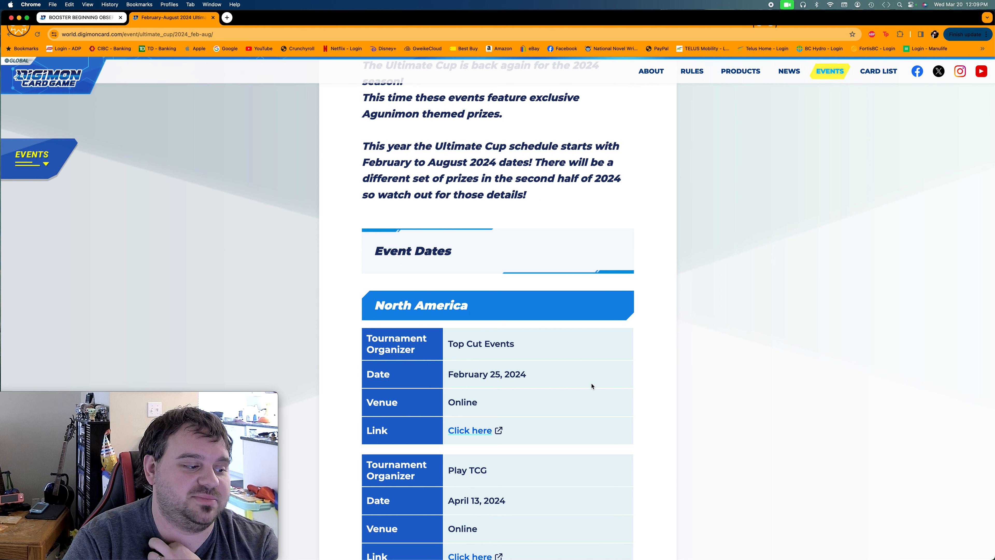
{"action": "scroll", "scroll_direction": "down", "scroll_amount": 3}
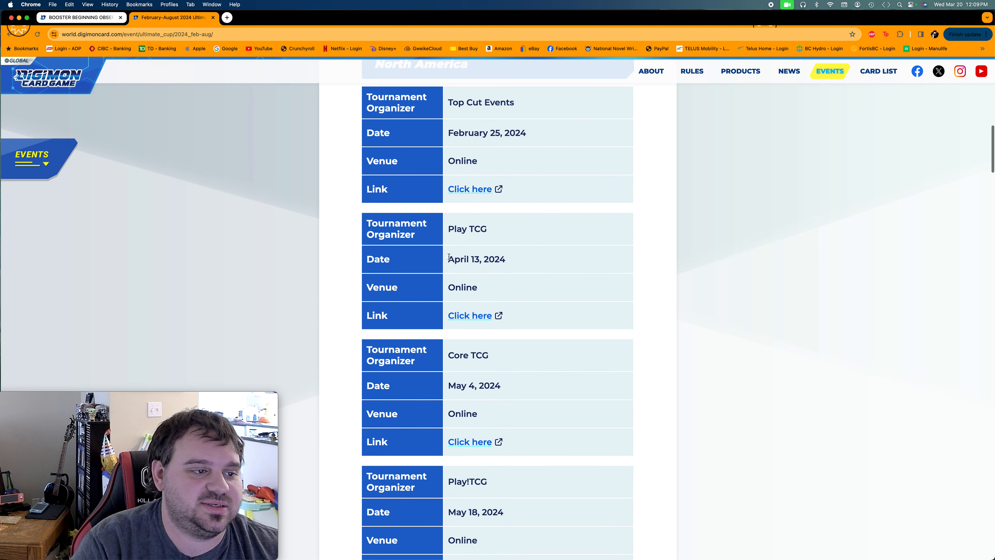
{"action": "scroll", "scroll_direction": "down", "scroll_amount": 3}
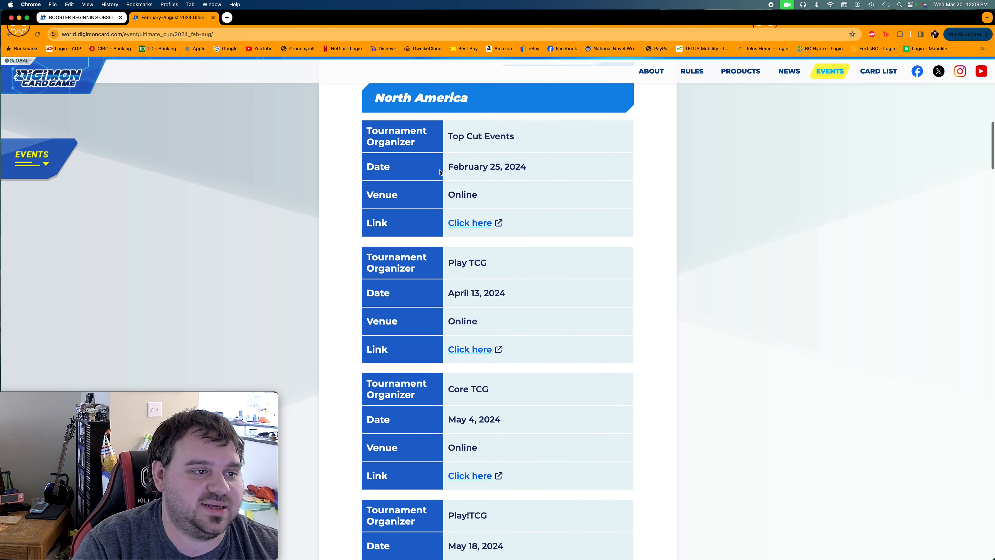
{"action": "scroll", "scroll_direction": "down", "scroll_amount": 3}
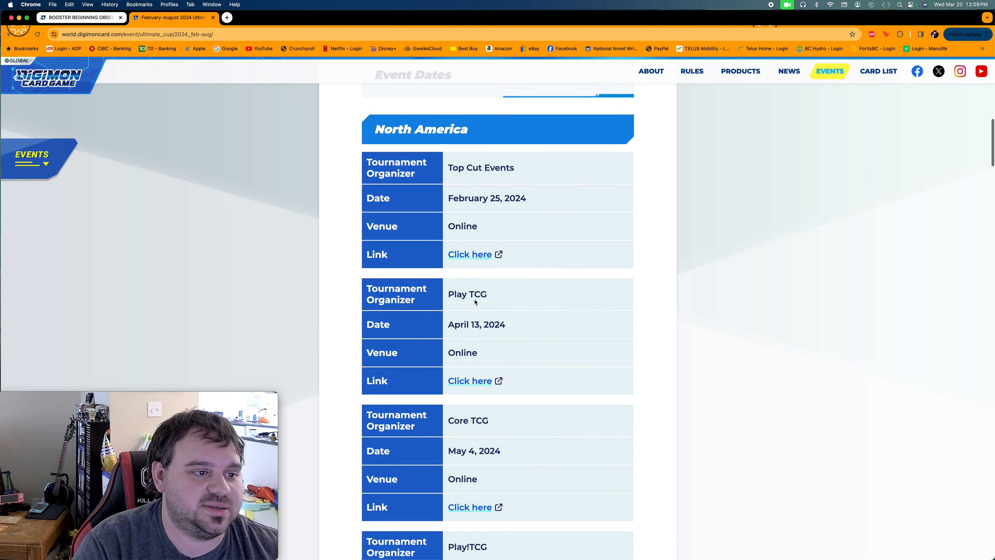
{"action": "mouse_move", "coordinate": [519, 322]}
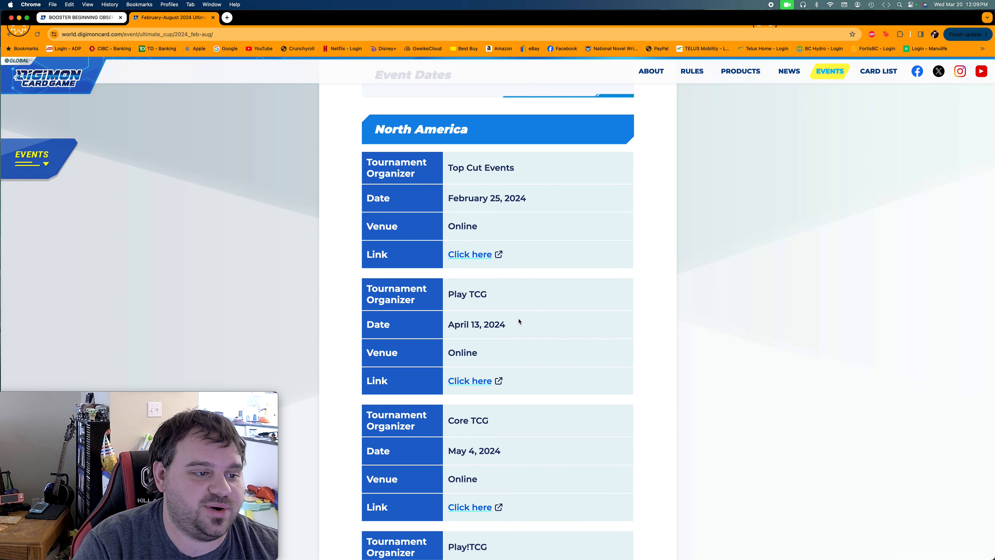
Continue down to the Oceania TAK Games entries and online qualifiers
{"action": "scroll", "scroll_direction": "down", "scroll_amount": 3}
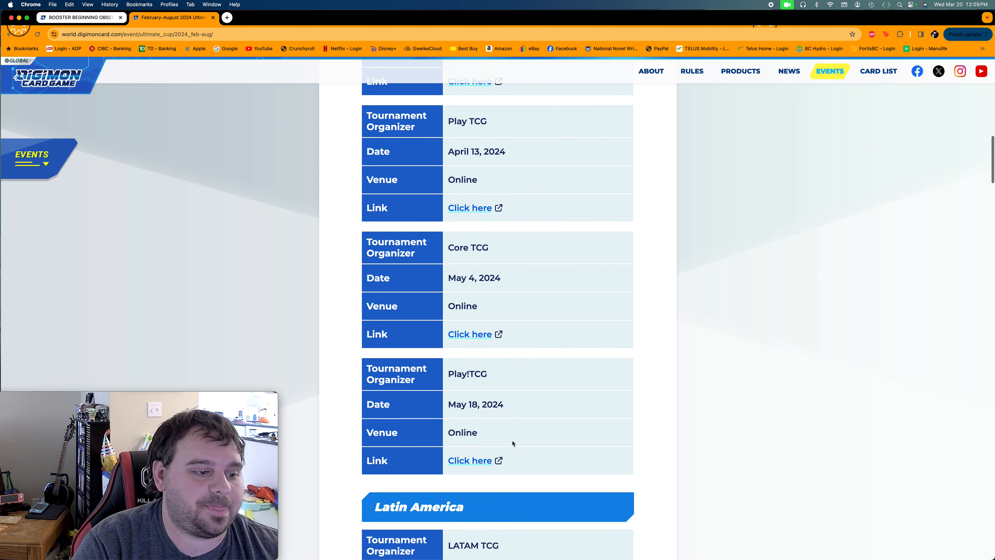
{"action": "scroll", "scroll_direction": "down", "scroll_amount": 3}
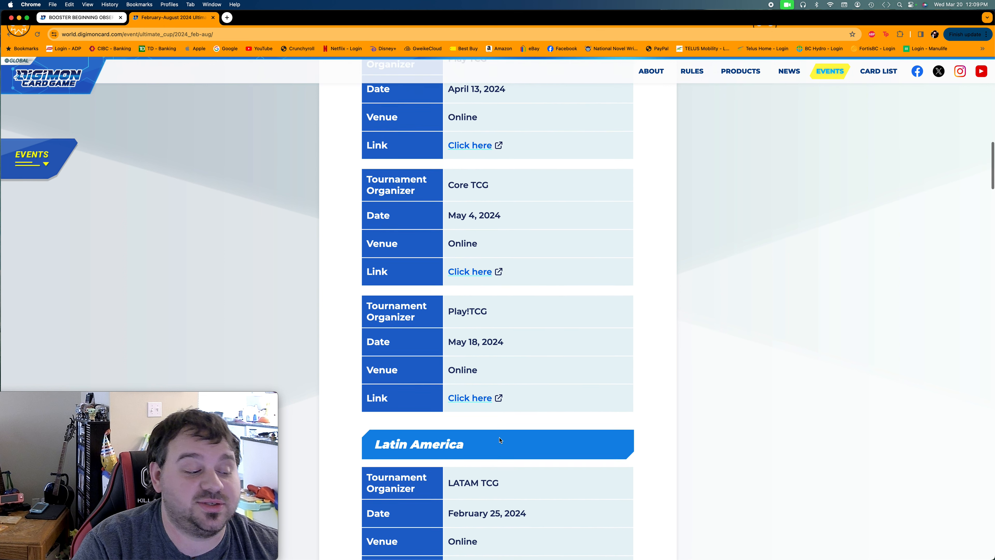
{"action": "scroll", "scroll_direction": "down", "scroll_amount": 3}
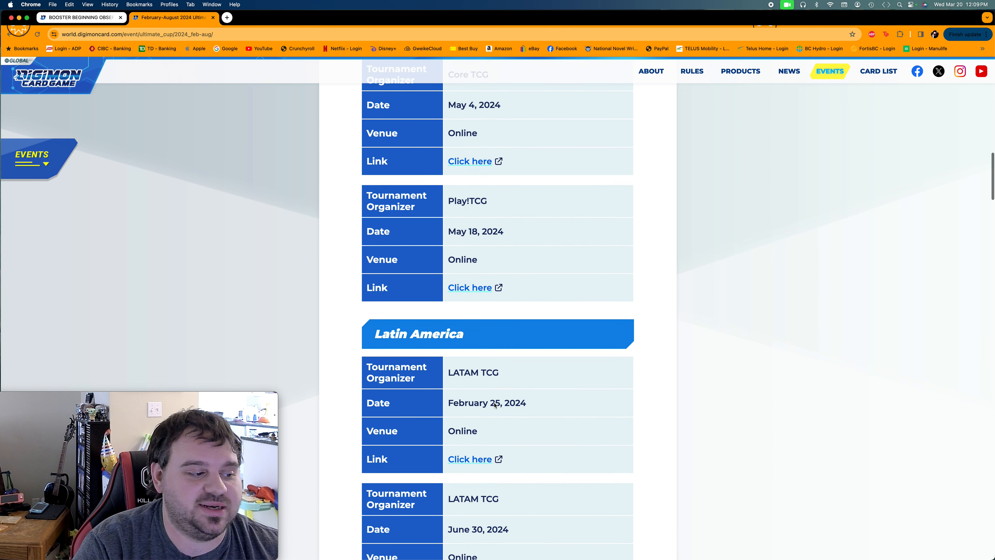
{"action": "scroll", "scroll_direction": "down", "scroll_amount": 3}
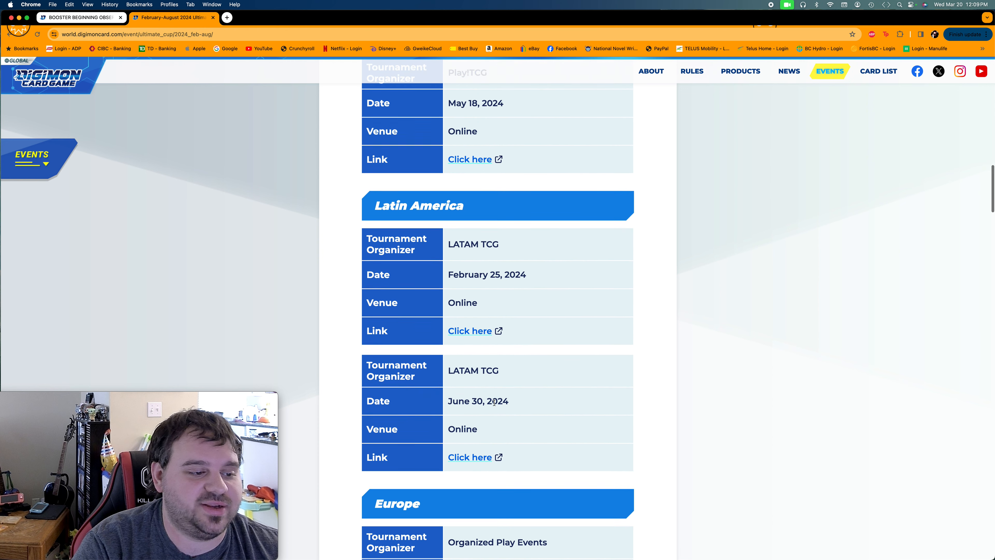
{"action": "scroll", "scroll_direction": "down", "scroll_amount": 3}
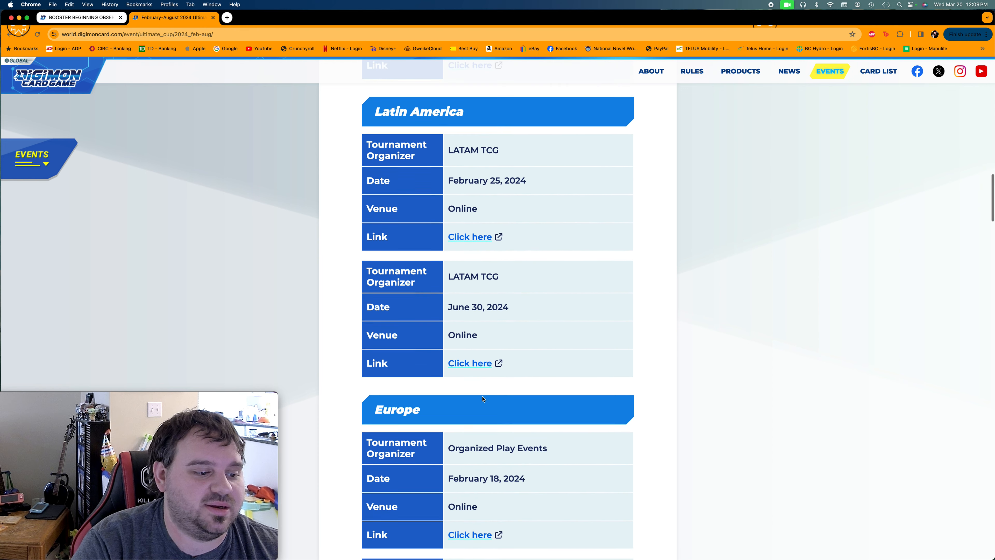
{"action": "scroll", "scroll_direction": "down", "scroll_amount": 3}
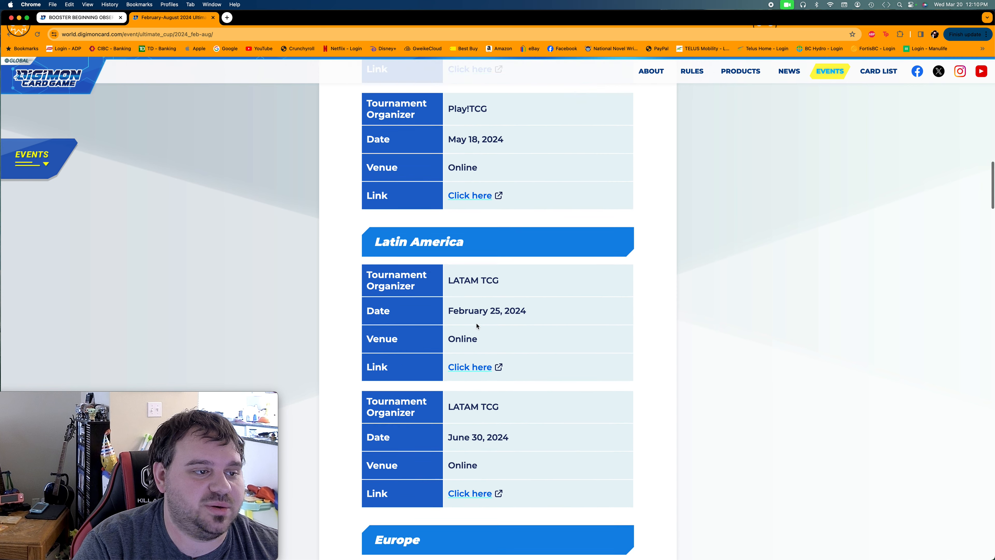
{"action": "scroll", "scroll_direction": "down", "scroll_amount": 3}
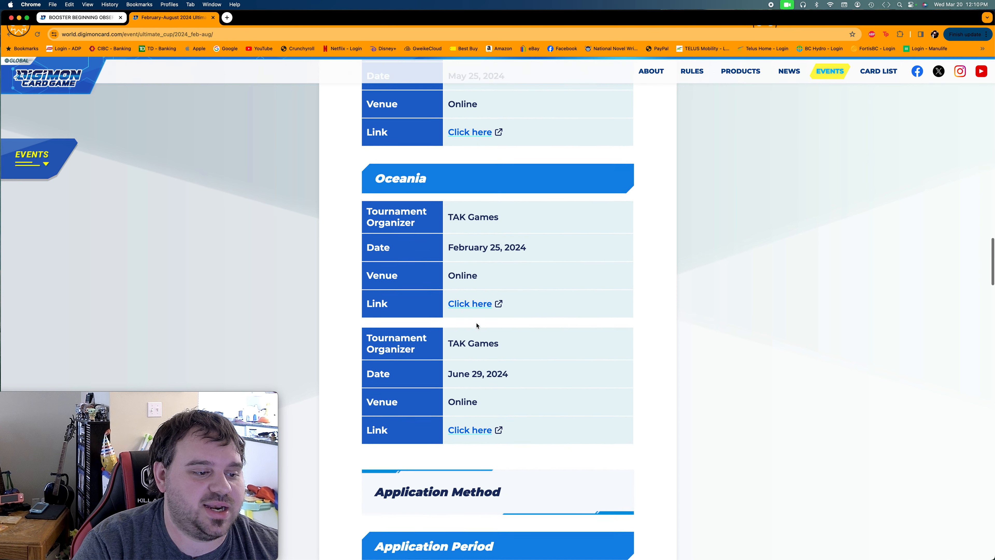
Scroll through the Ultimate Cup Application Period and Format sections to the Prize List
{"action": "scroll", "scroll_direction": "down", "scroll_amount": 3}
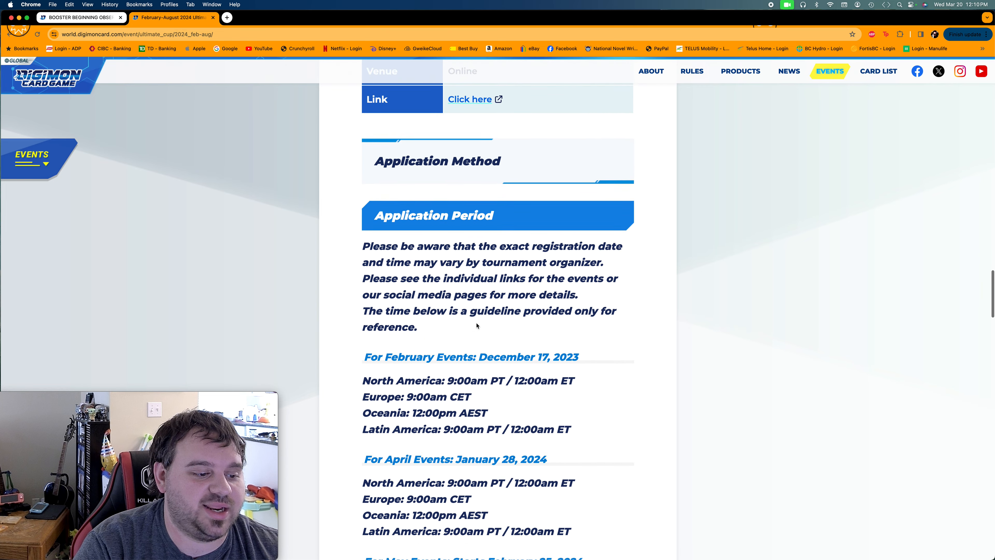
{"action": "scroll", "scroll_direction": "down", "scroll_amount": 3}
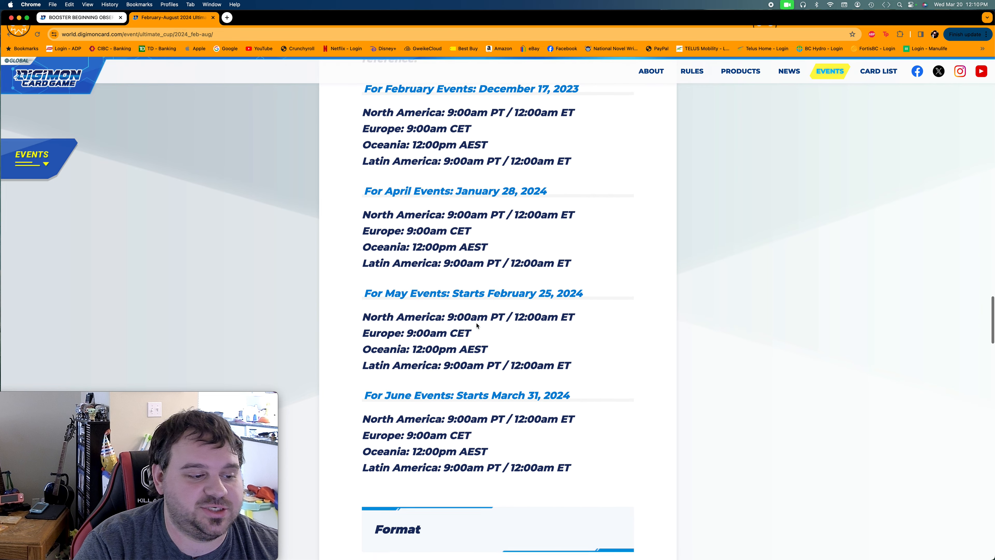
{"action": "scroll", "scroll_direction": "down", "scroll_amount": 3}
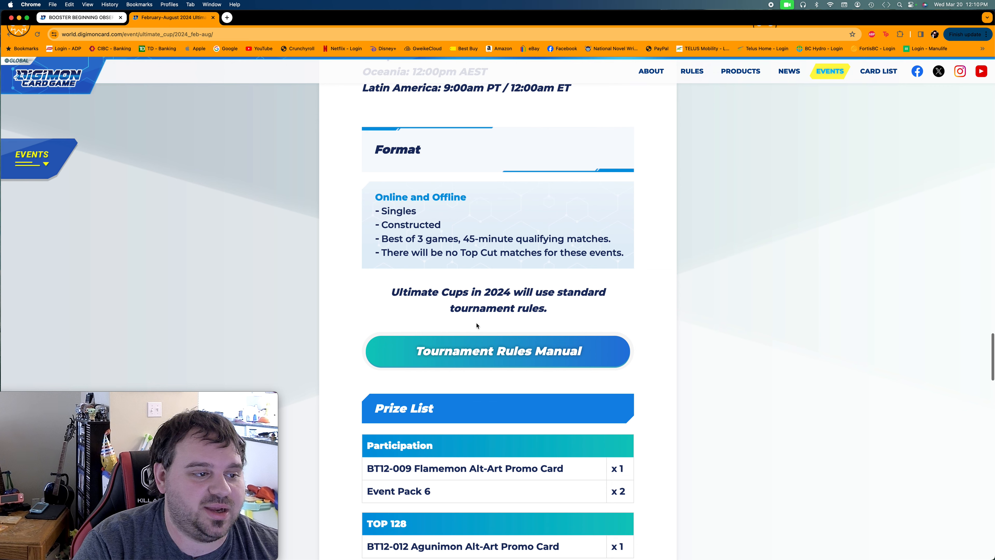
{"action": "scroll", "scroll_direction": "down", "scroll_amount": 3}
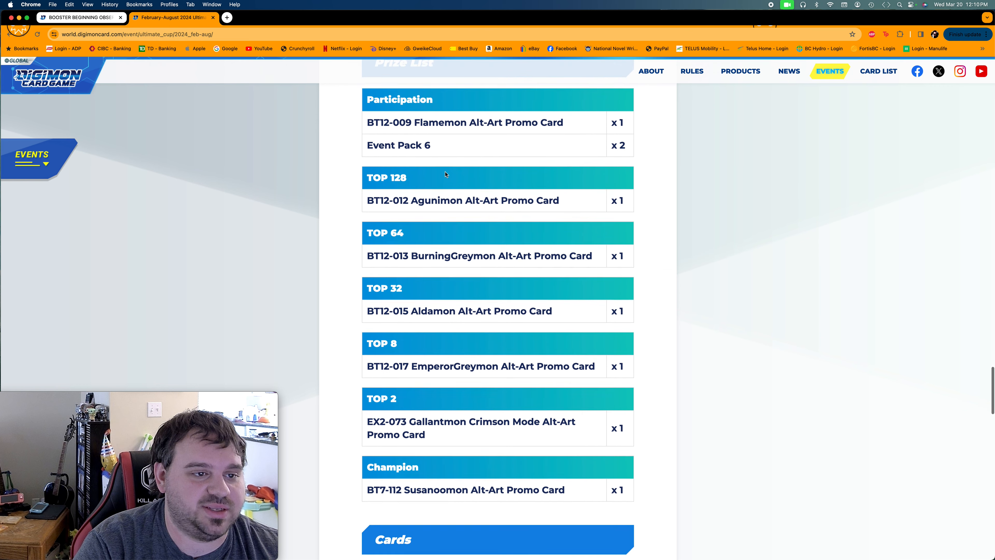
Scroll past the prize tiers to the Cards section showing BT12-013 BurningGreymon
{"action": "scroll", "scroll_direction": "down", "scroll_amount": 3}
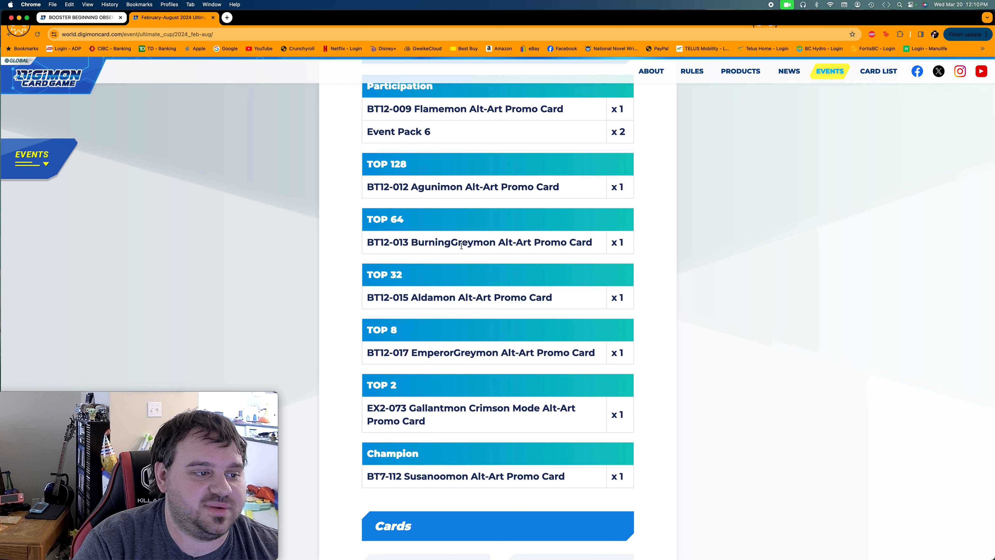
{"action": "scroll", "scroll_direction": "down", "scroll_amount": 3}
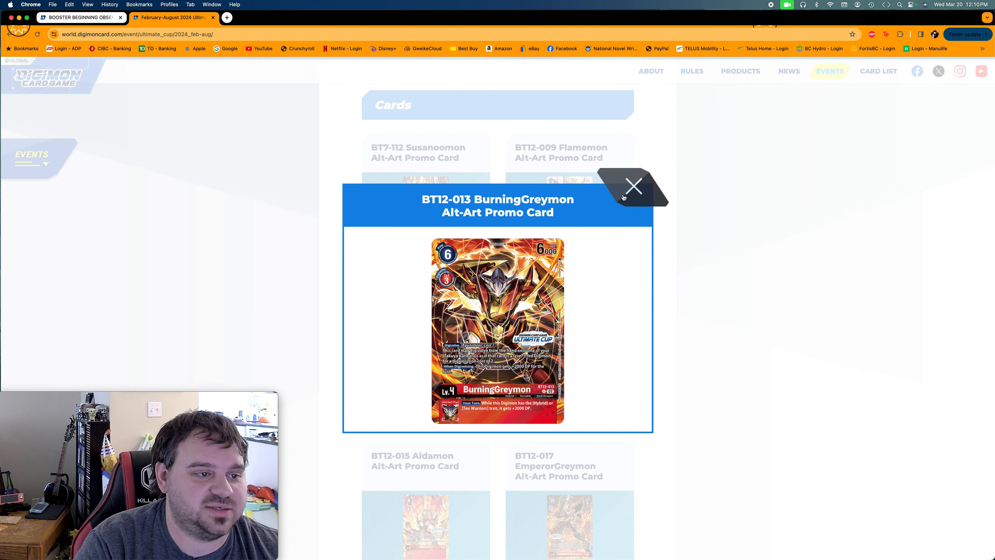
Close the BurningGreymon preview, then view and close the Aldamon promo card image
{"action": "left_click", "coordinate": [632, 186]}
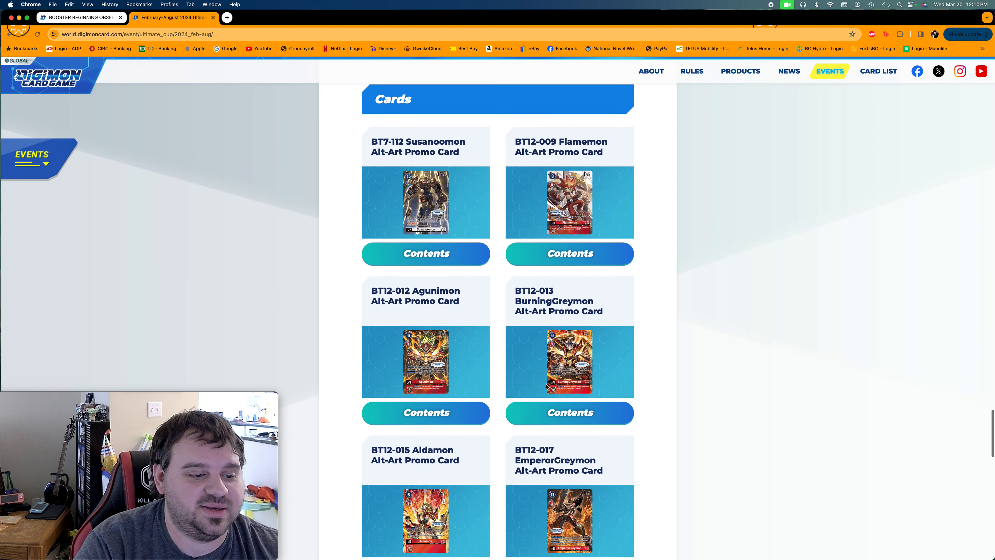
{"action": "scroll", "scroll_direction": "down", "scroll_amount": 3}
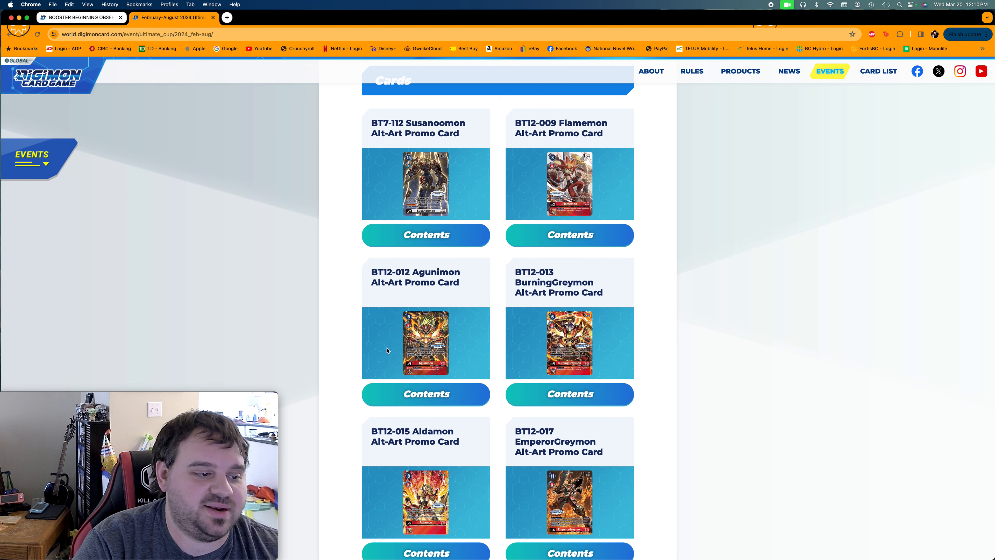
{"action": "mouse_move", "coordinate": [584, 349]}
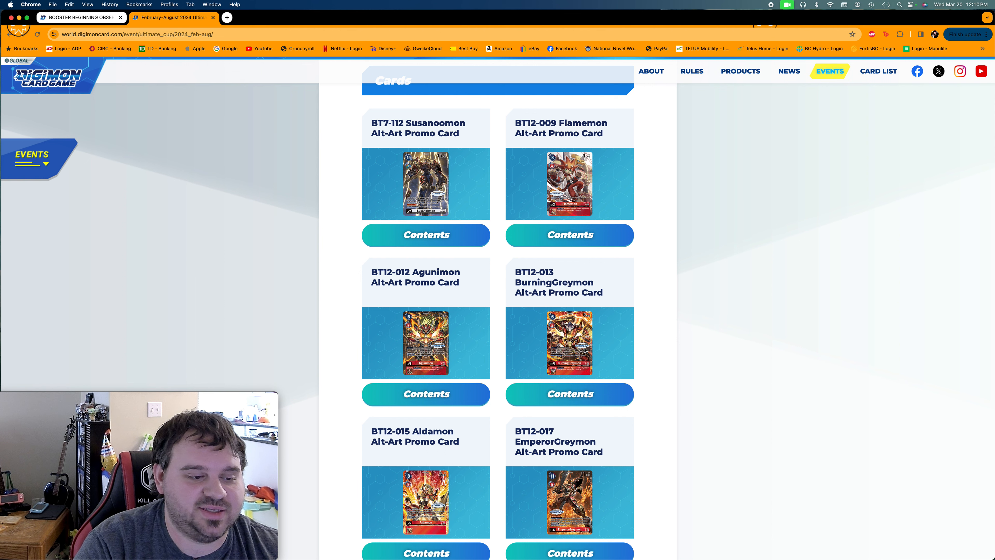
{"action": "scroll", "scroll_direction": "down", "scroll_amount": 3}
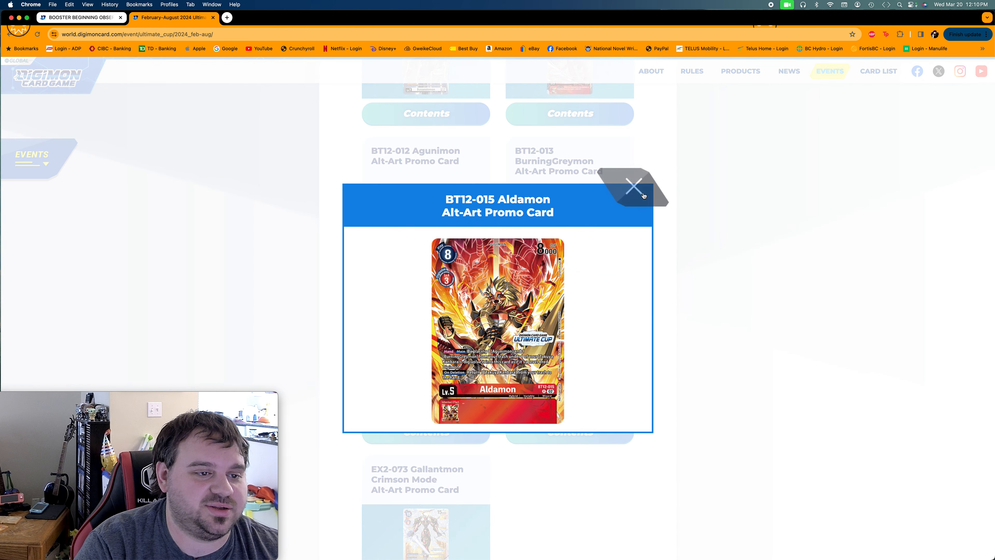
{"action": "left_click", "coordinate": [633, 187]}
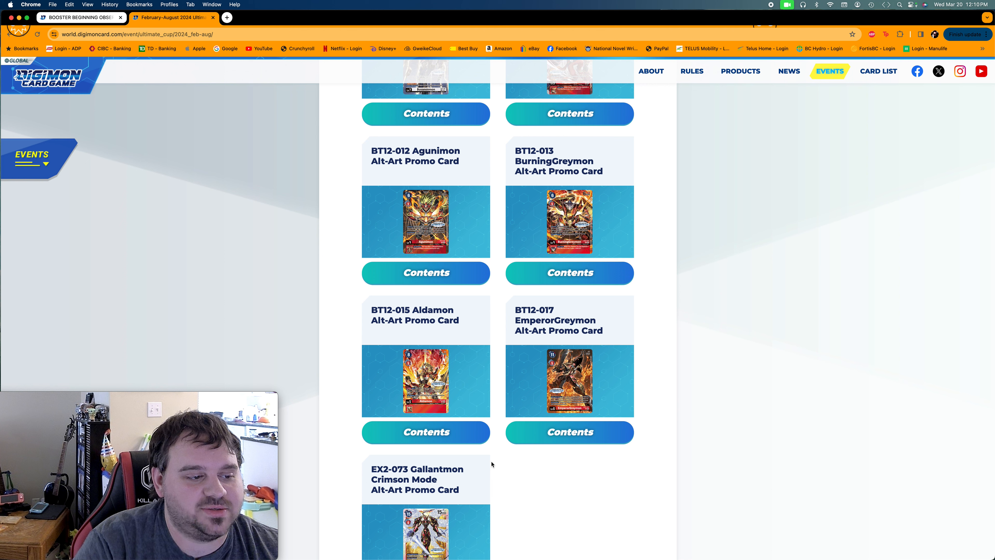
View the EmperorGreymon Alt-Art promo card up close and close its preview
{"action": "scroll", "scroll_direction": "down", "scroll_amount": 3}
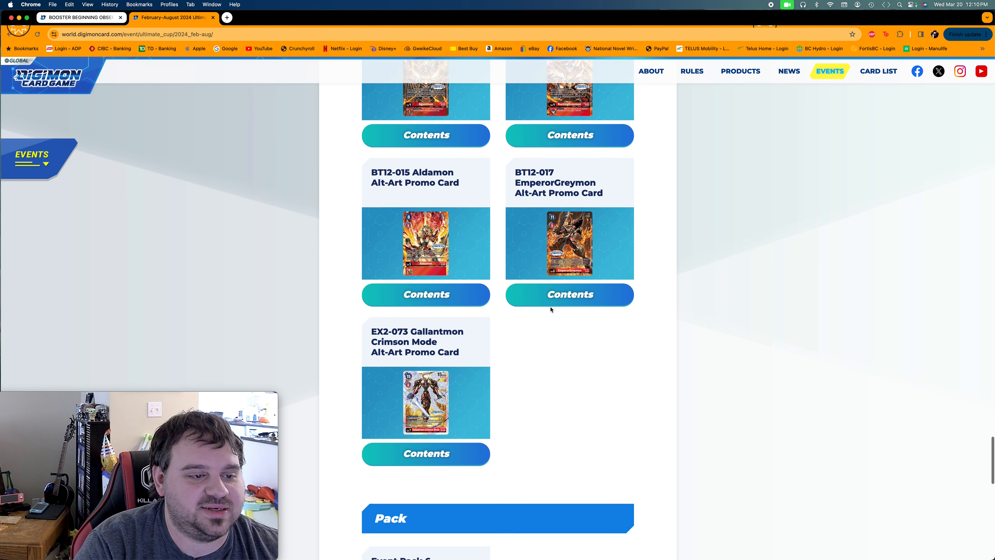
{"action": "left_click", "coordinate": [568, 294]}
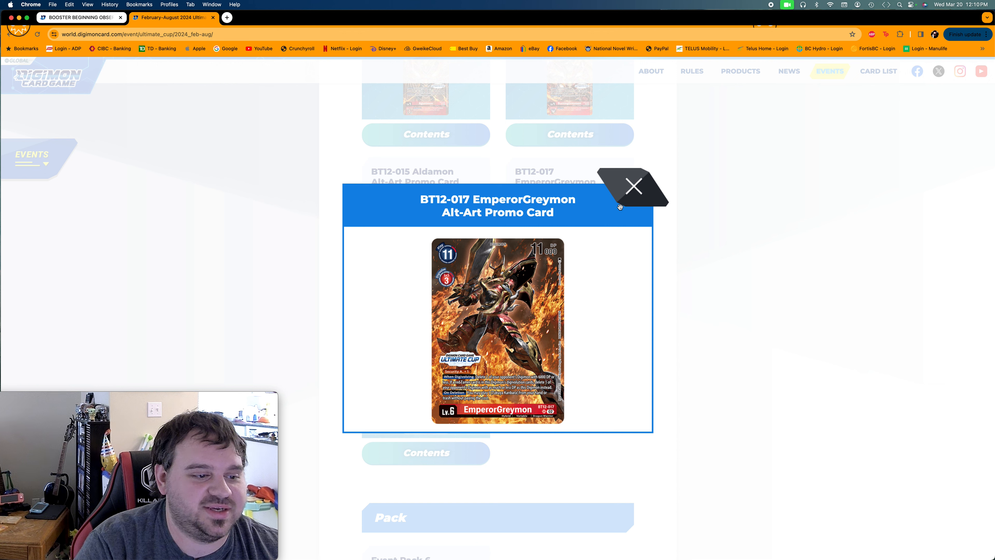
{"action": "mouse_move", "coordinate": [619, 207]}
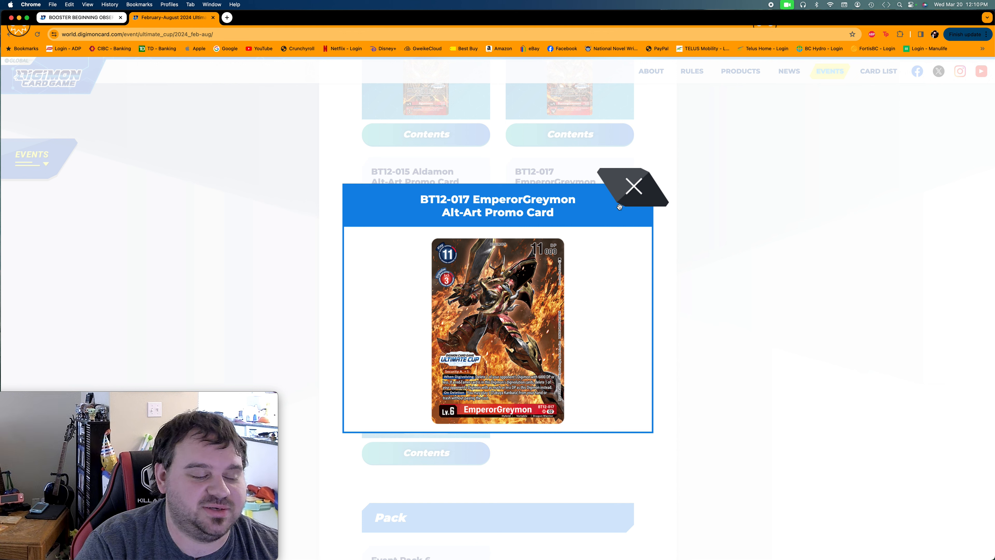
{"action": "left_click", "coordinate": [633, 186]}
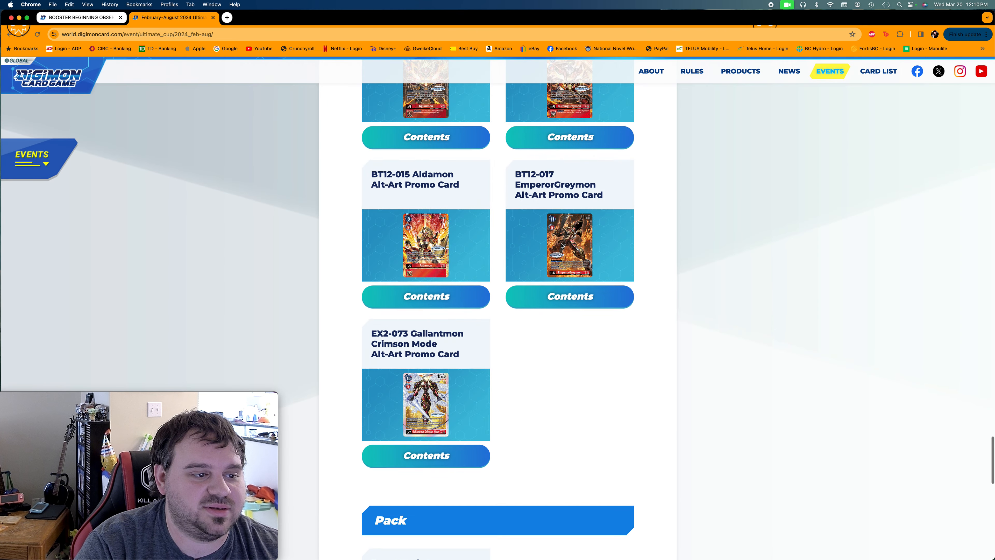
Scroll past the Cards grid to the Event Pack 6 and Judge Pack 5 sections
{"action": "scroll", "scroll_direction": "down", "scroll_amount": 3}
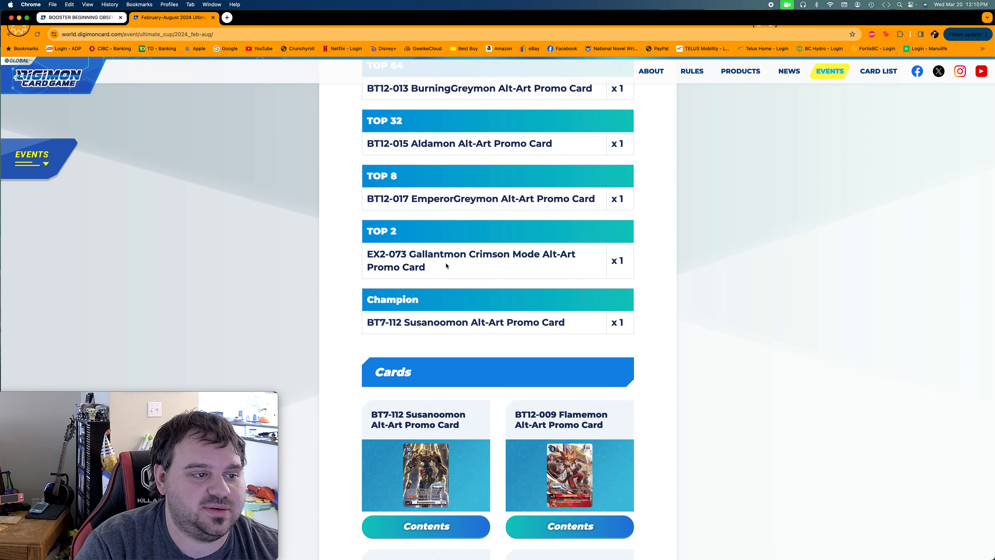
{"action": "mouse_move", "coordinate": [547, 208]}
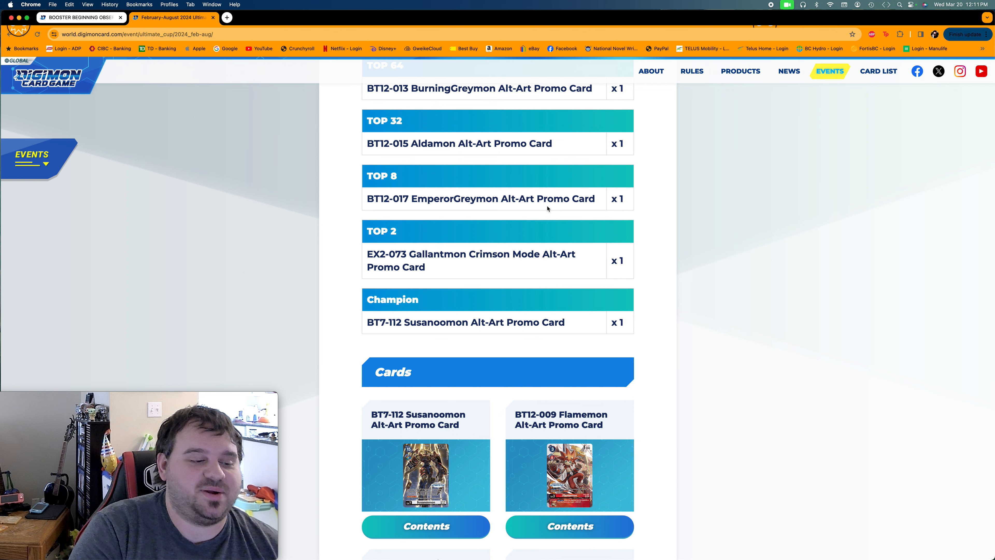
{"action": "scroll", "scroll_direction": "down", "scroll_amount": 3}
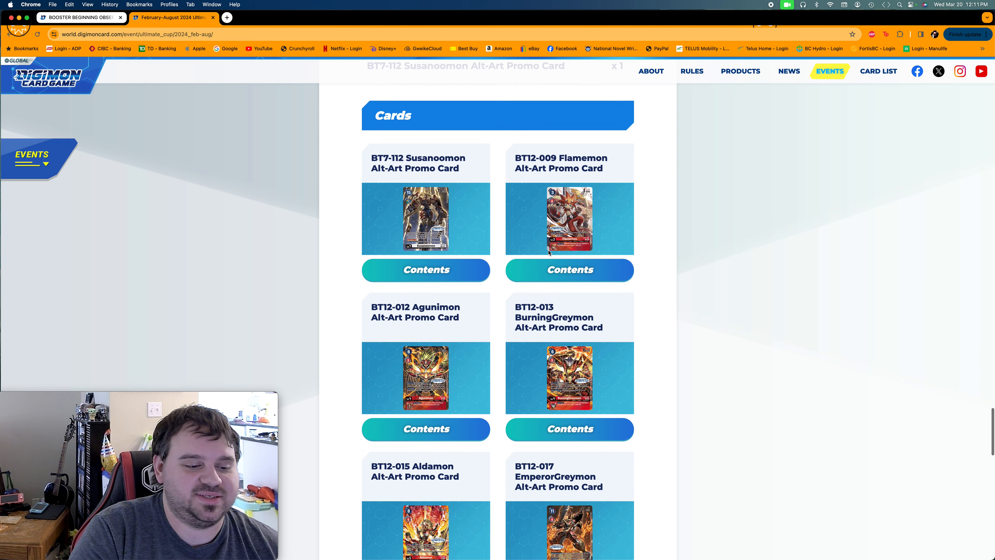
{"action": "scroll", "scroll_direction": "down", "scroll_amount": 3}
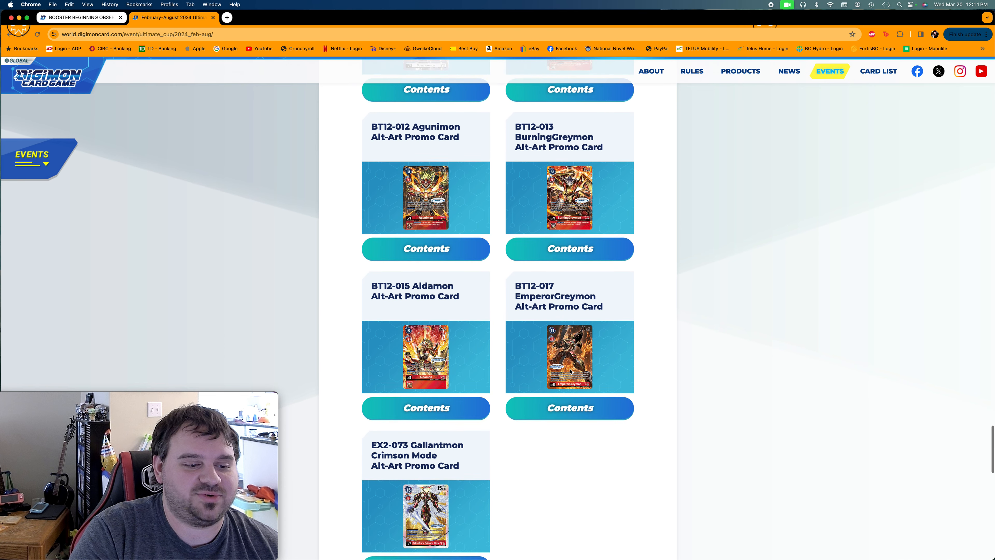
{"action": "scroll", "scroll_direction": "down", "scroll_amount": 3}
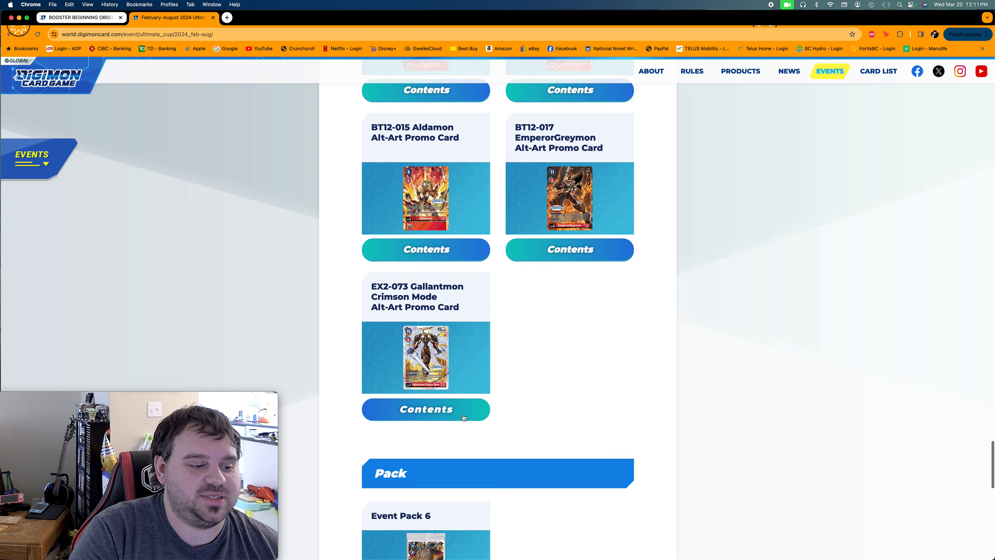
{"action": "scroll", "scroll_direction": "down", "scroll_amount": 3}
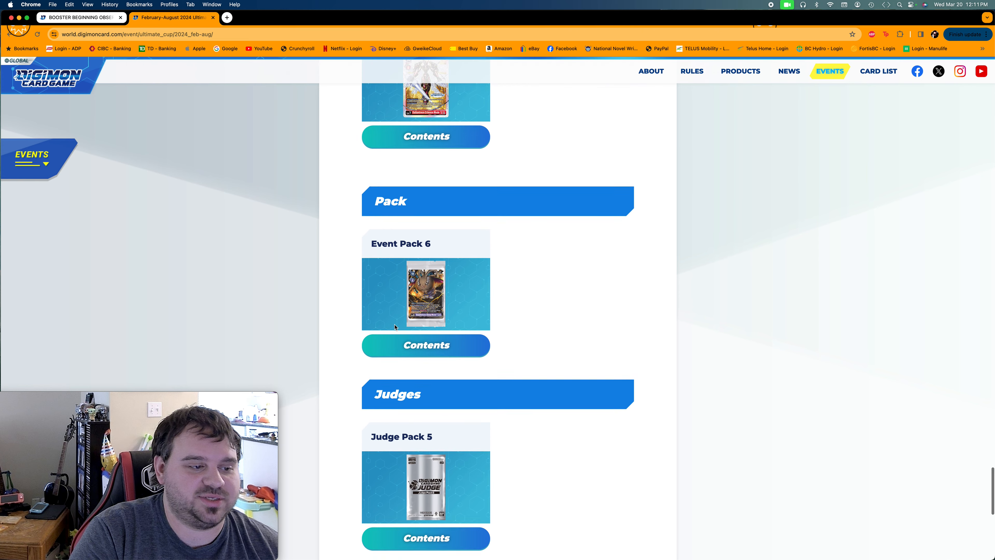
View the Event Pack 6 card contents, close it, and return to the regional tournament tables
{"action": "left_click", "coordinate": [425, 345]}
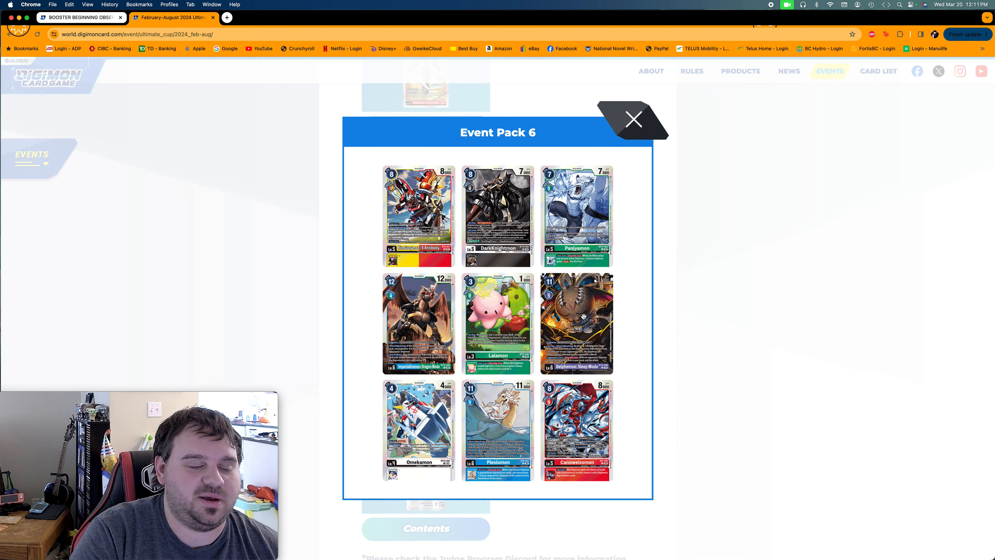
{"action": "left_click", "coordinate": [632, 119]}
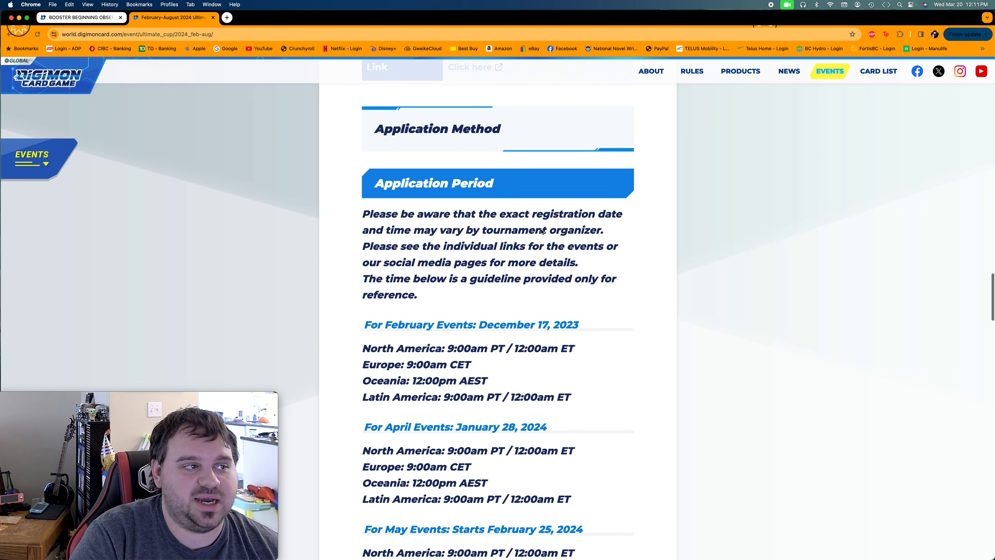
{"action": "scroll", "scroll_direction": "down", "scroll_amount": 3}
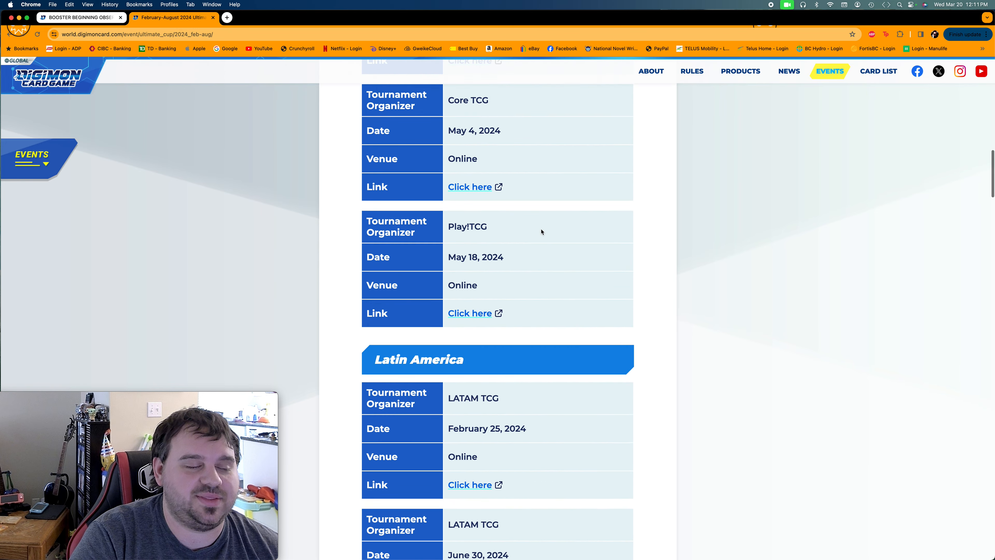